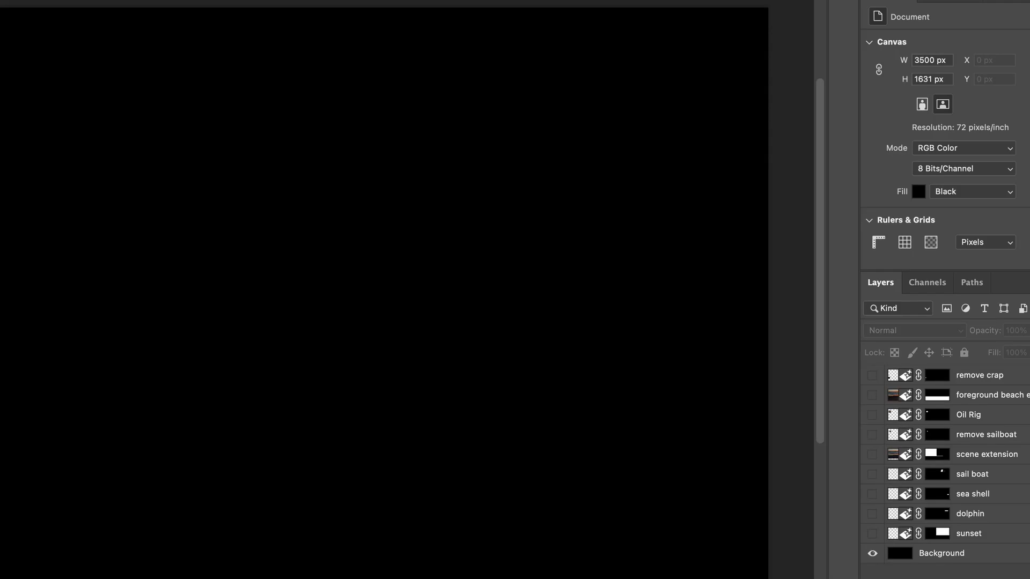
Make the sunset beach photo layer visible over the black background.
{"action": "left_click", "coordinate": [873, 534]}
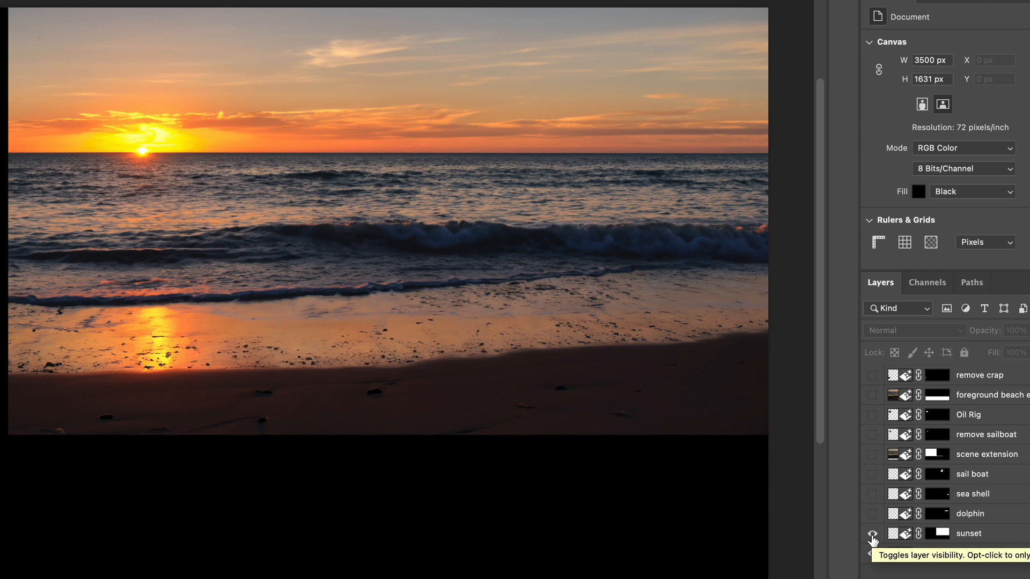
Make the leaping dolphins and seashell layers visible on the sunset scene.
{"action": "left_click", "coordinate": [873, 514]}
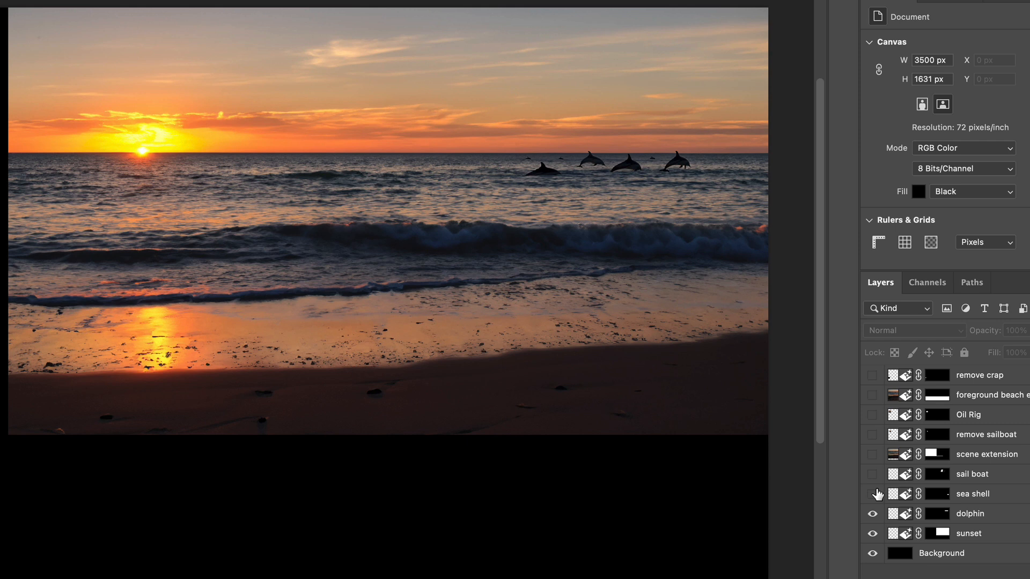
{"action": "left_click", "coordinate": [872, 494]}
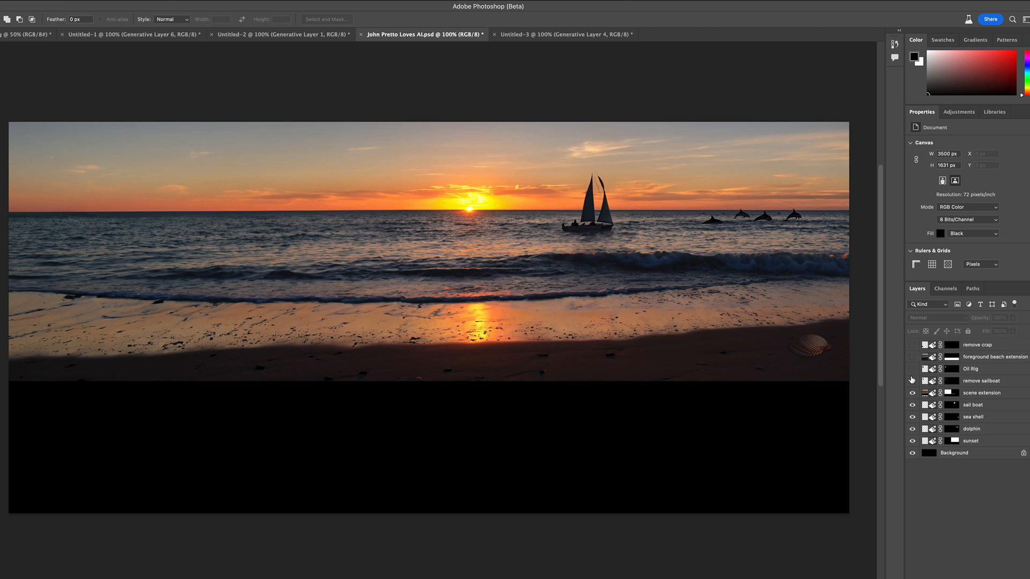
Make the oil rig and extended foreground beach layers visible.
{"action": "left_click", "coordinate": [912, 370]}
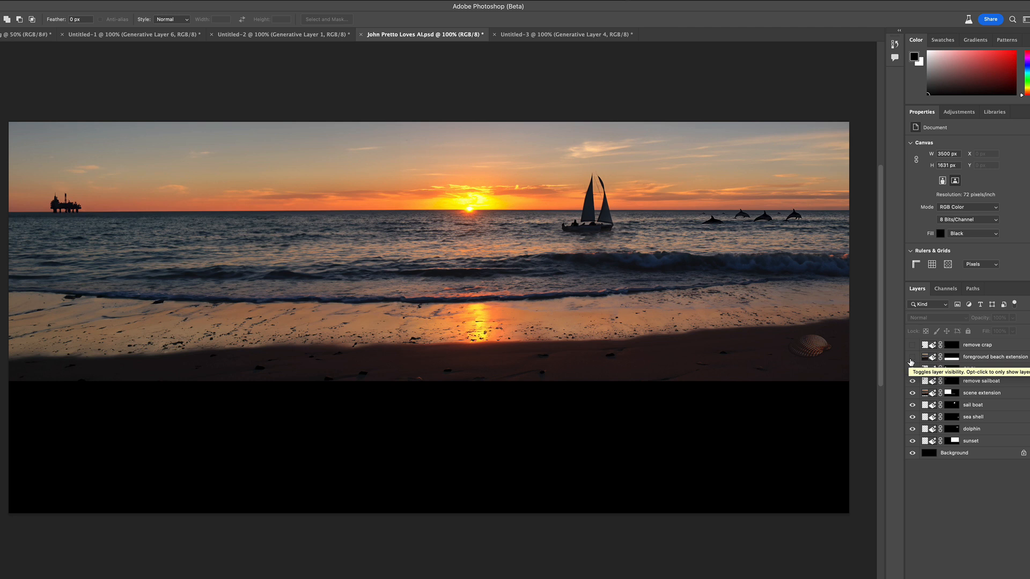
{"action": "left_click", "coordinate": [912, 358]}
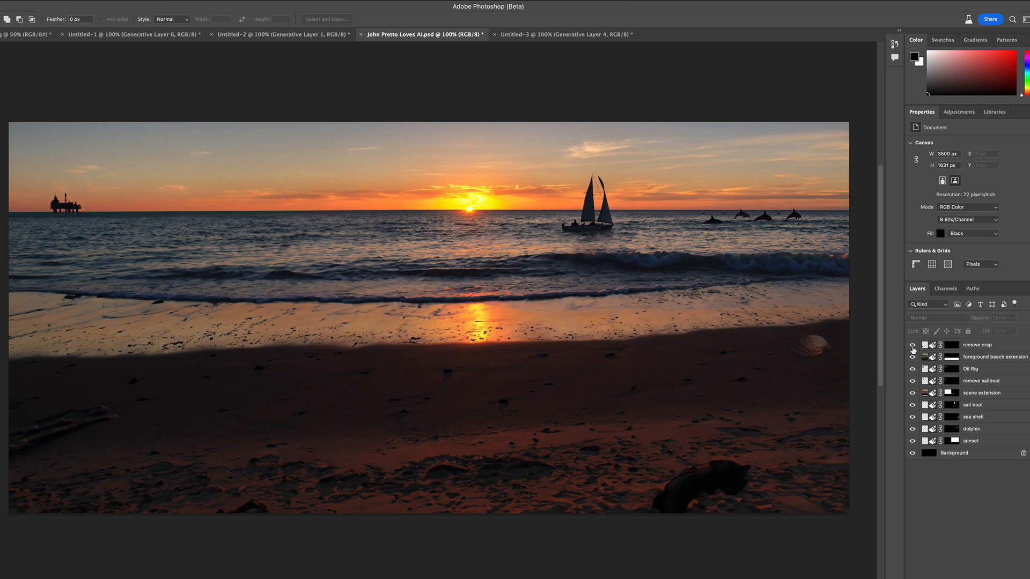